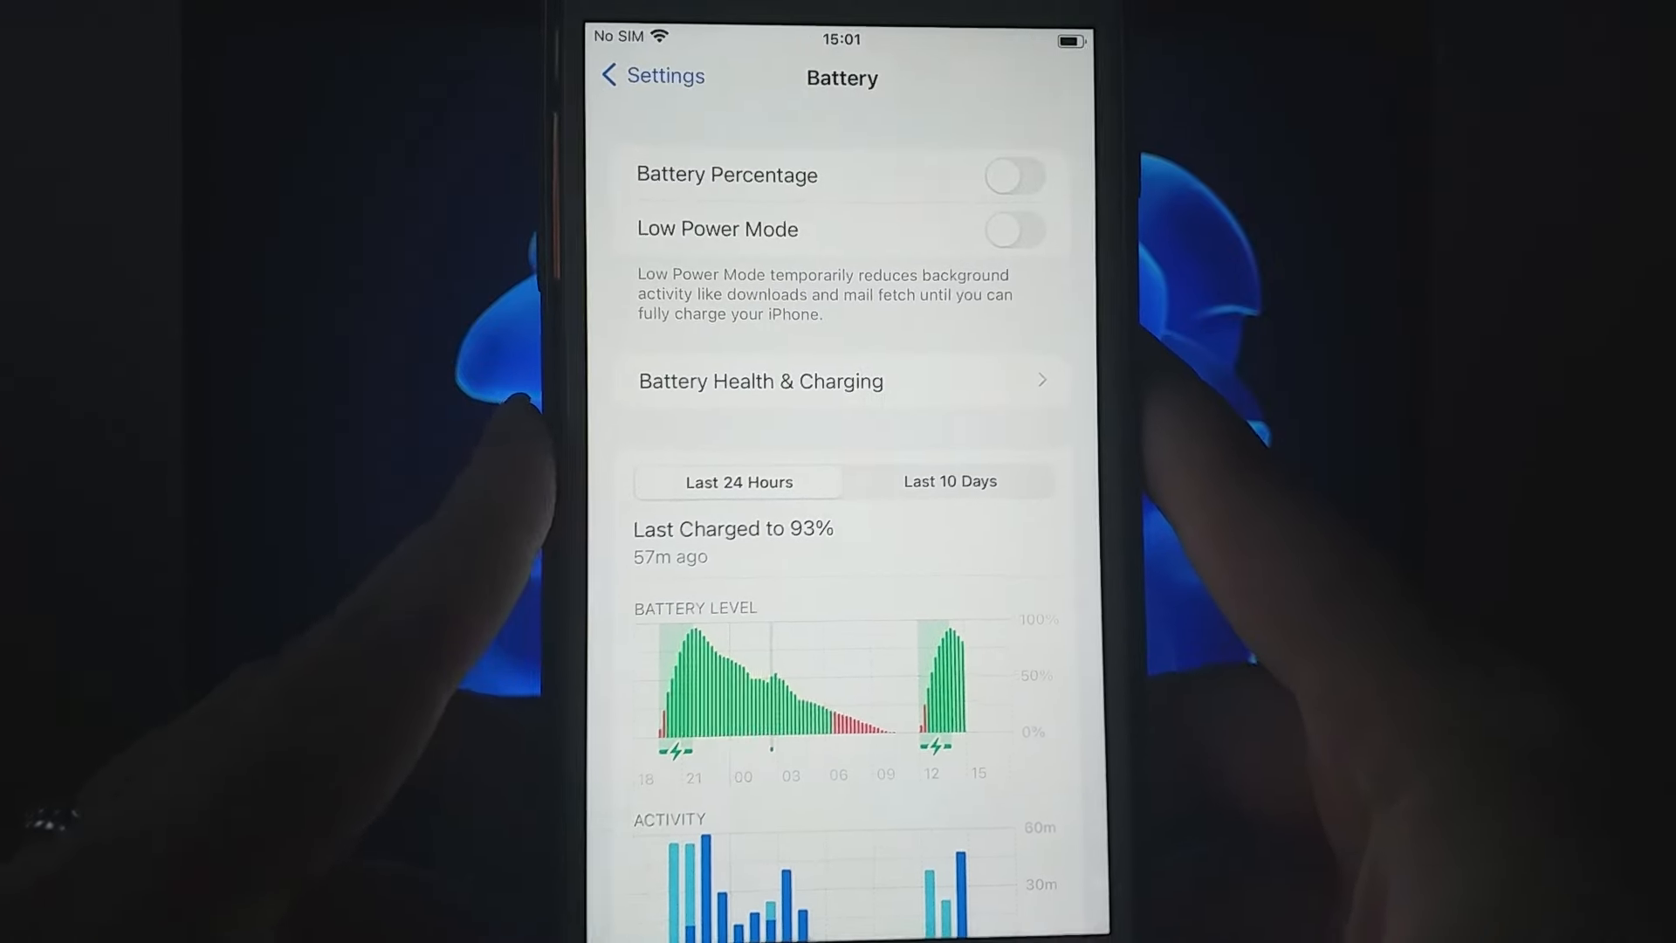
Step: Search All Apps for "Car" and choose CarTube from the filtered results
click(639, 76)
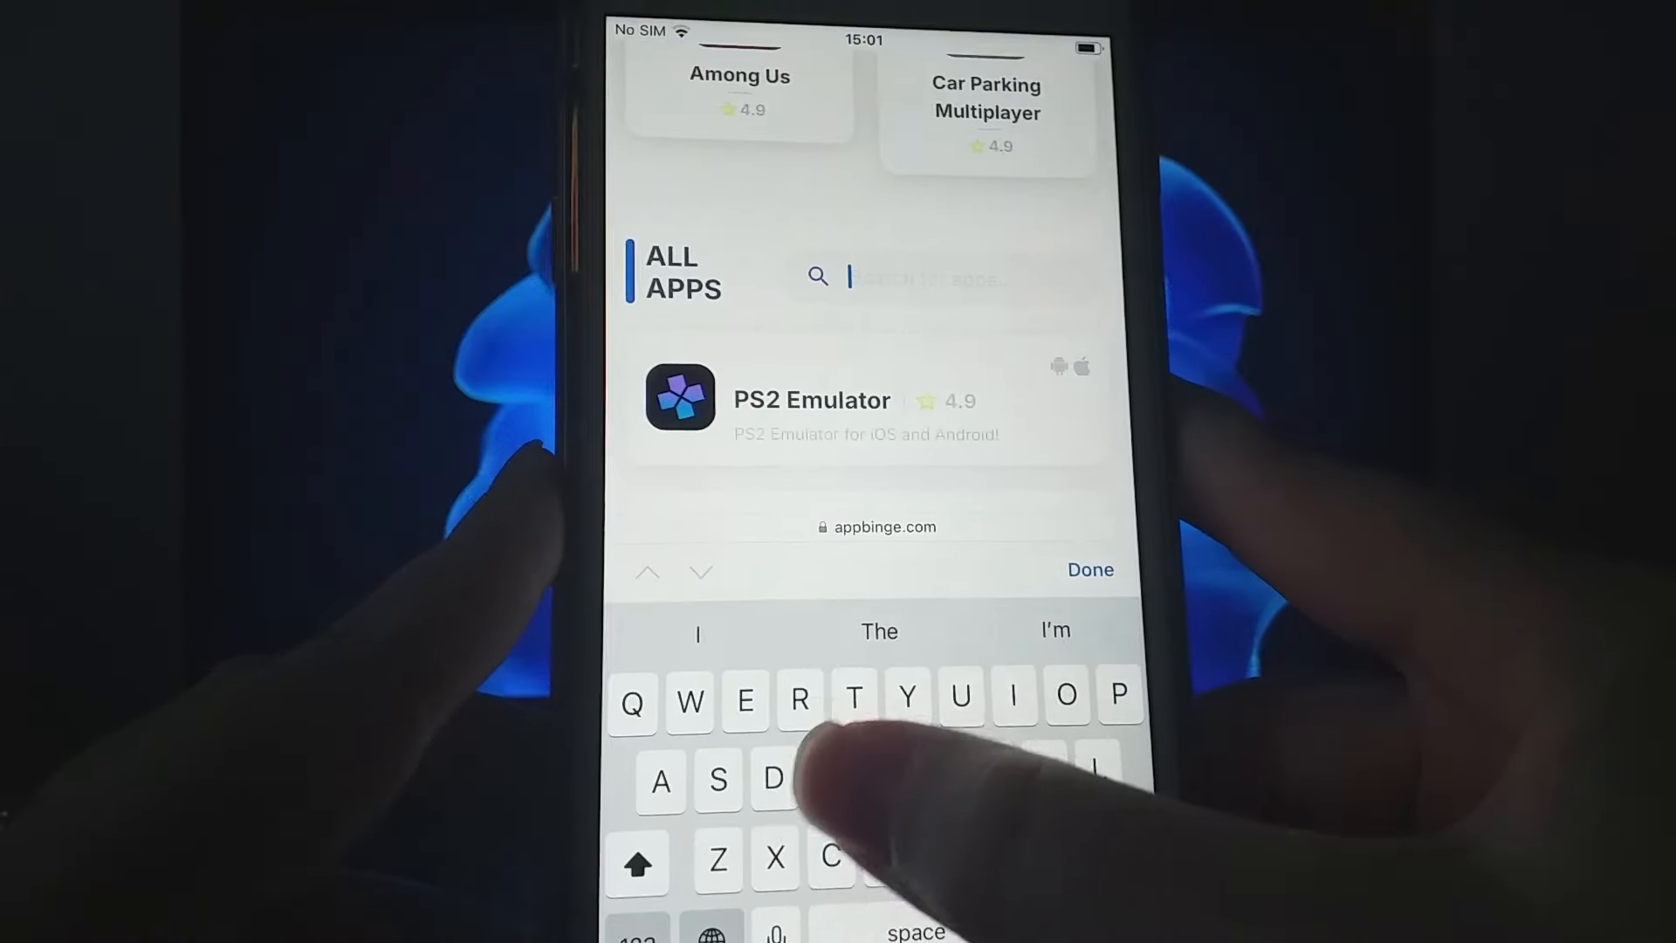
text(Car)
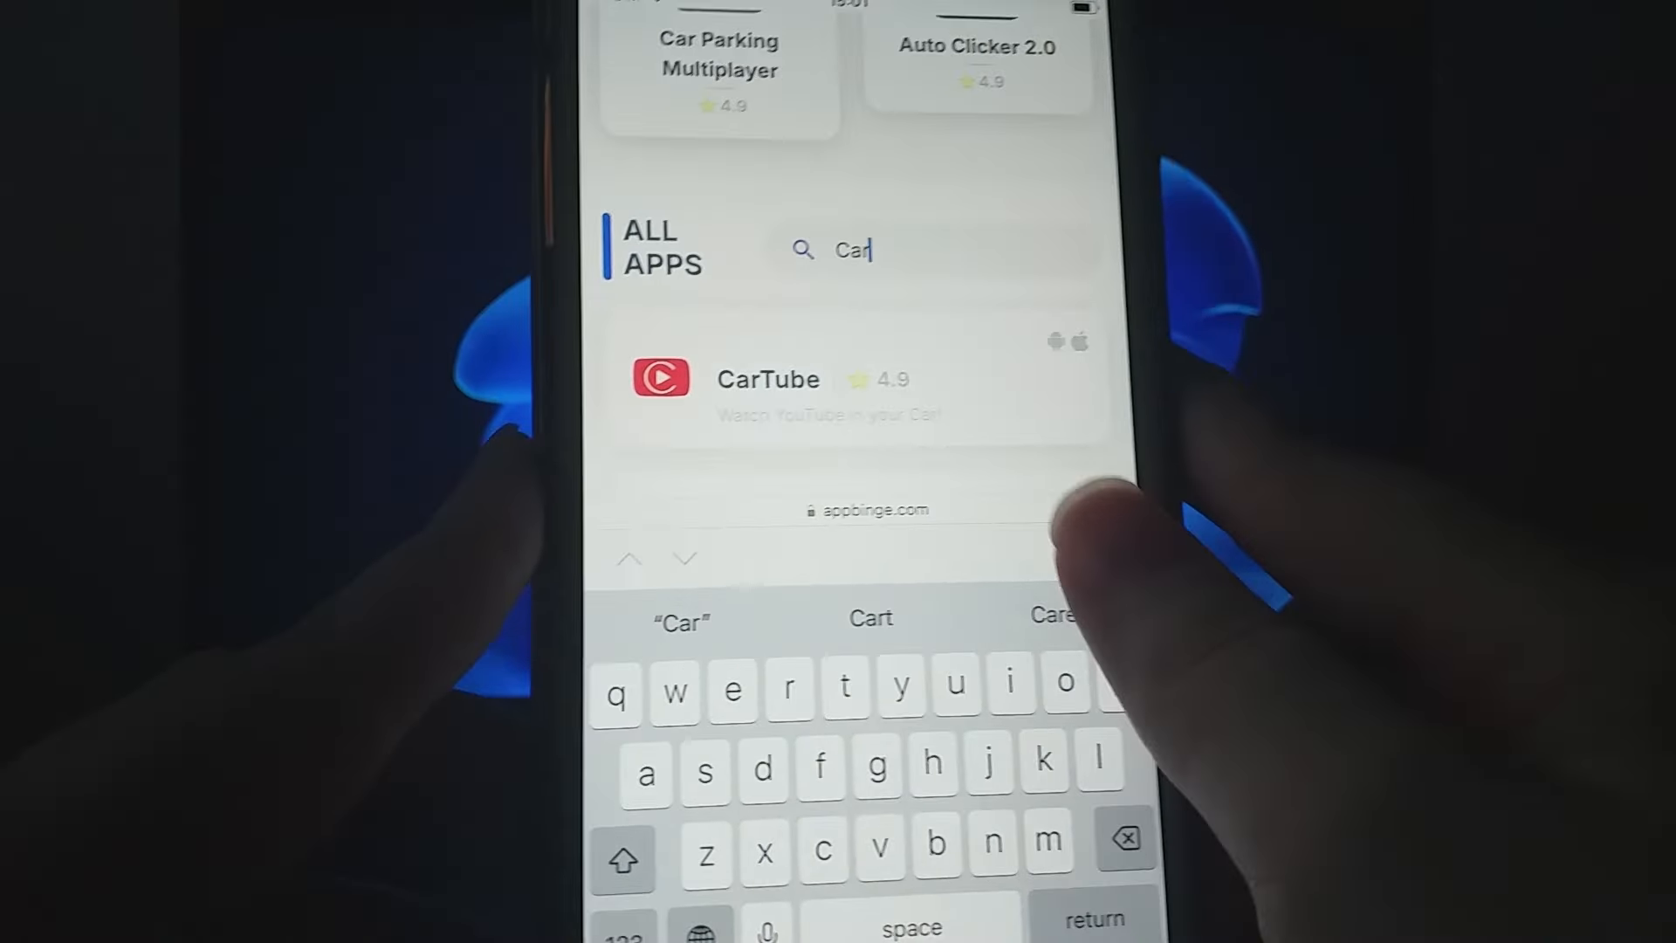
click(768, 379)
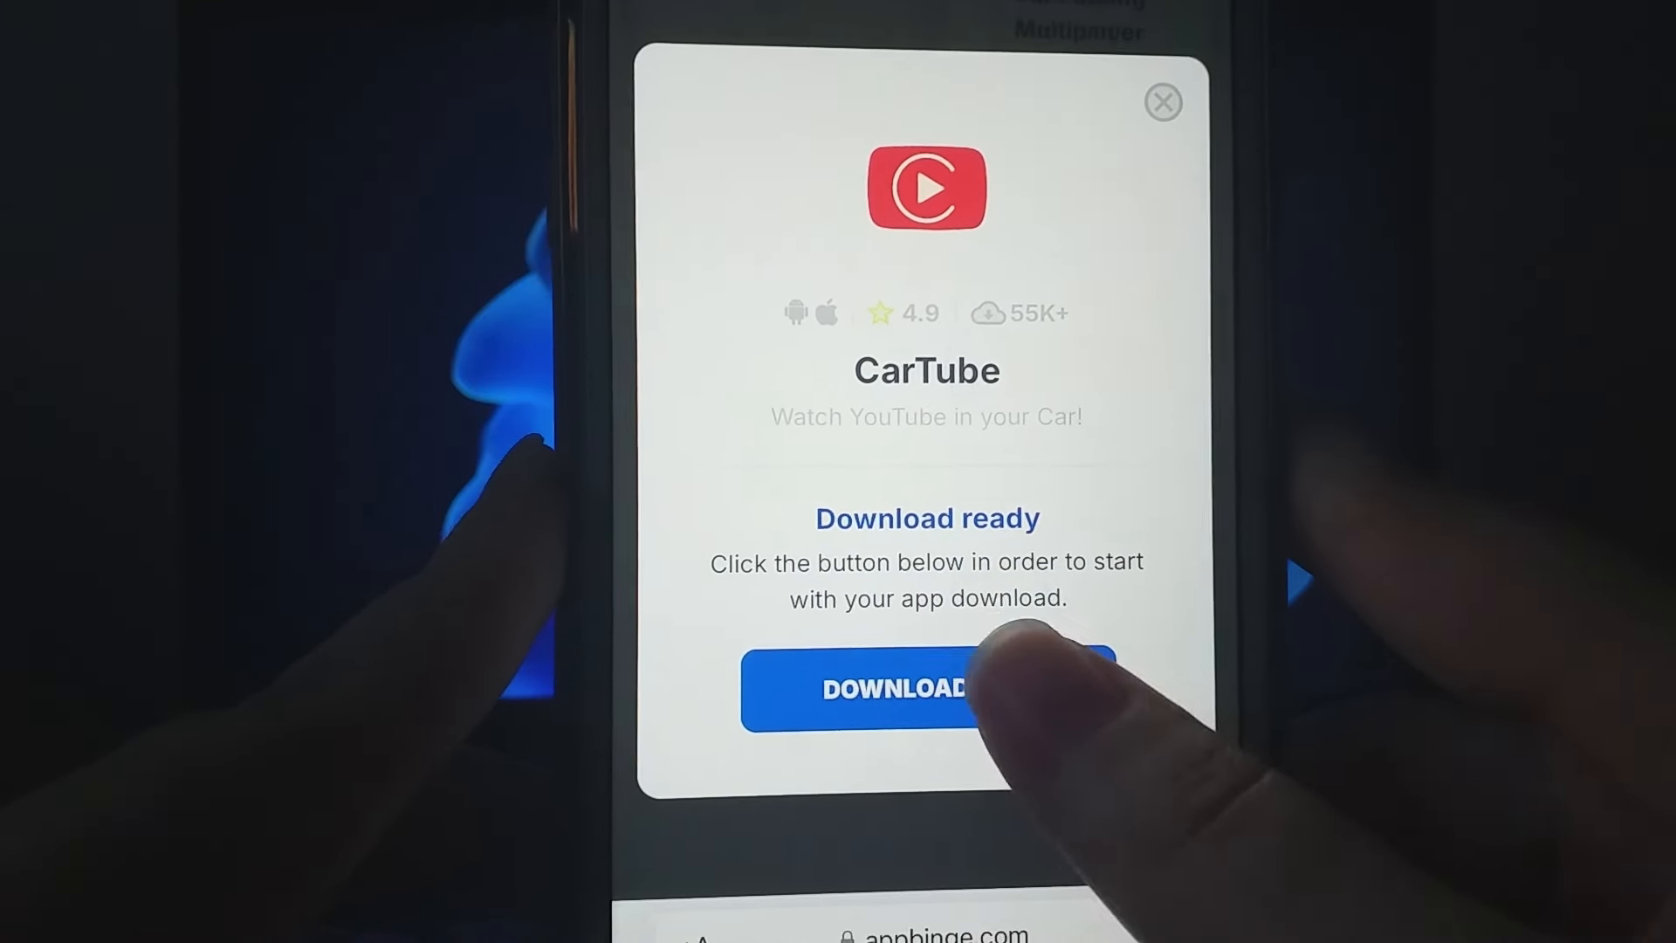
Step: Confirm DOWNLOAD for CarTube until the processing screen with progress bar appears
click(898, 690)
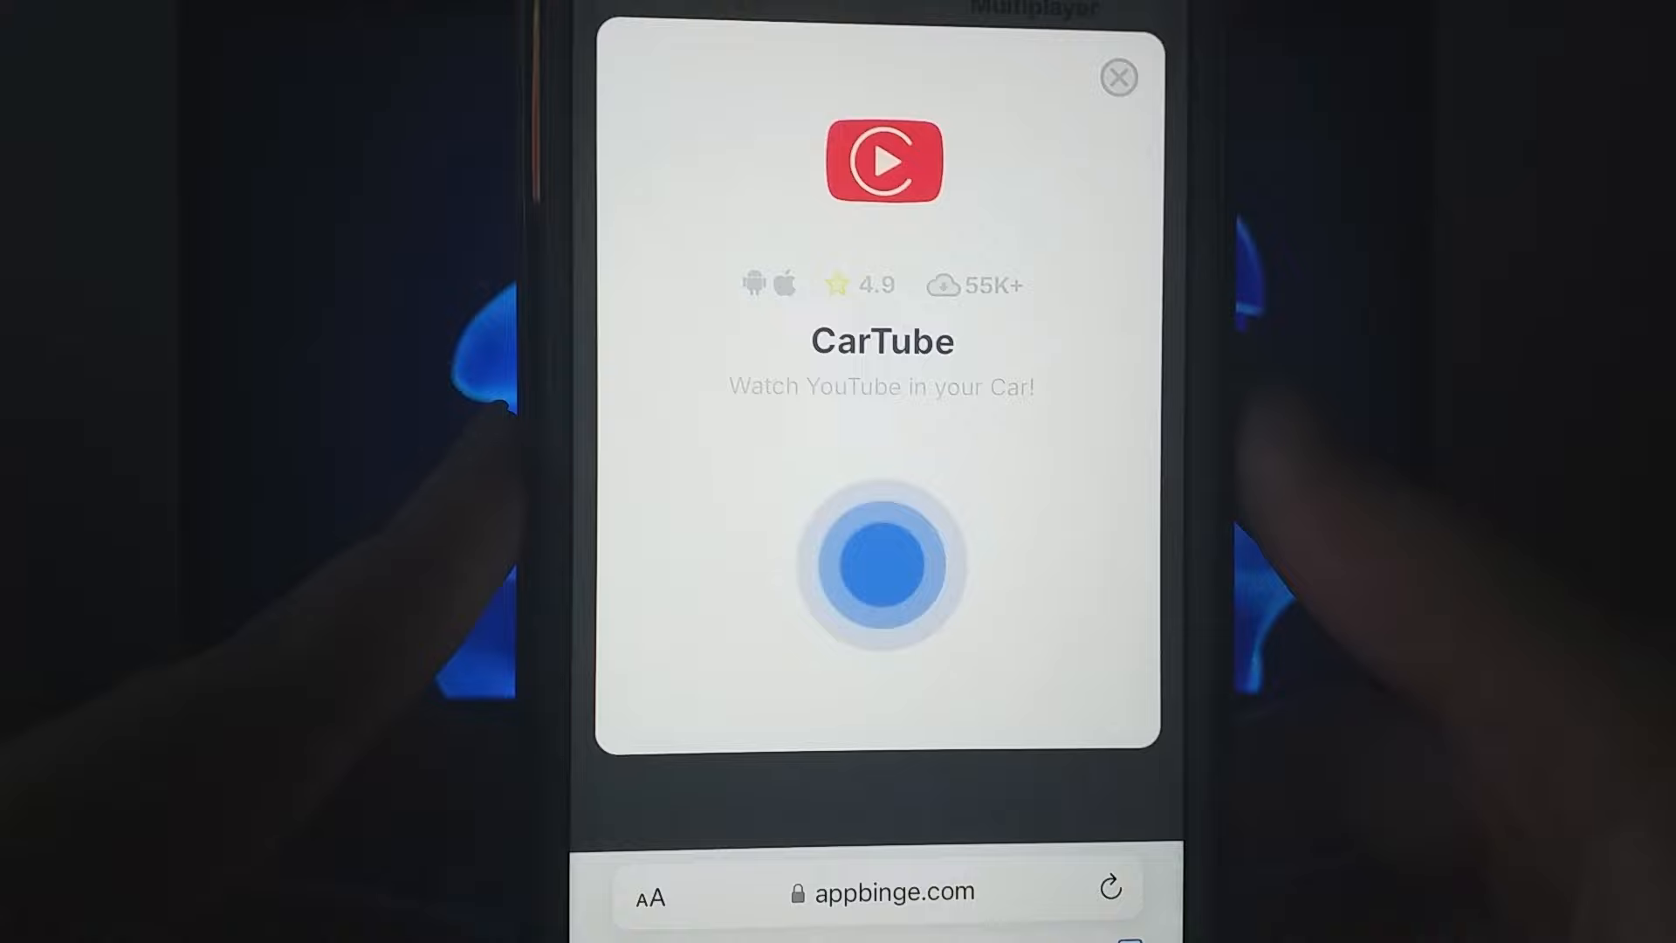
click(882, 572)
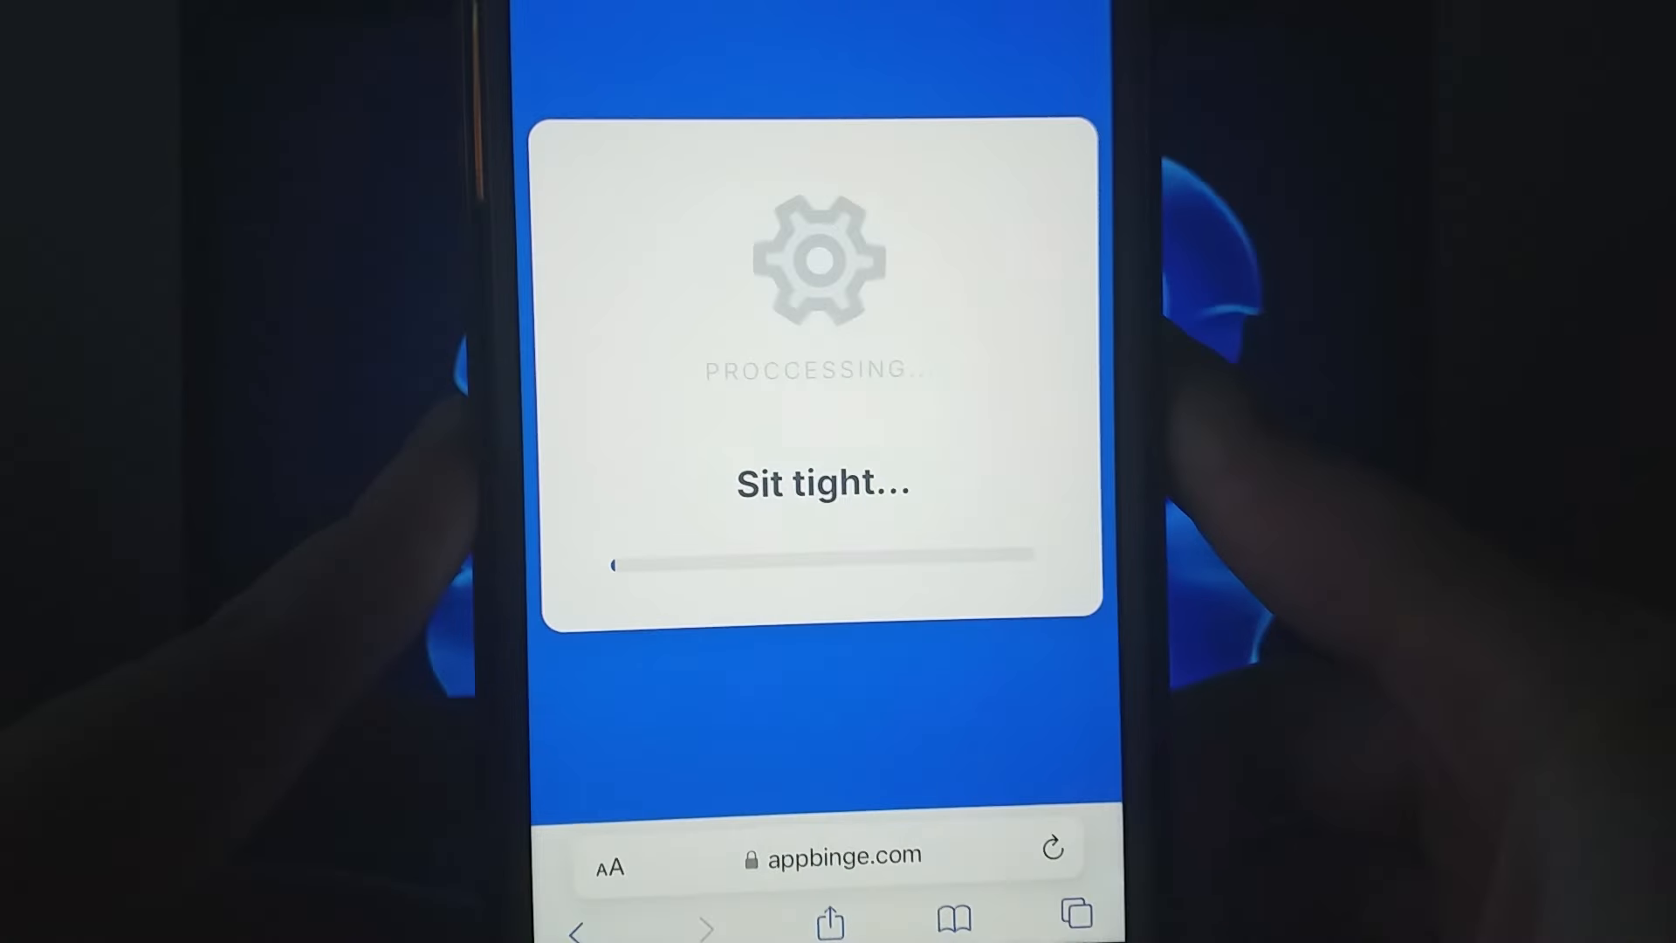